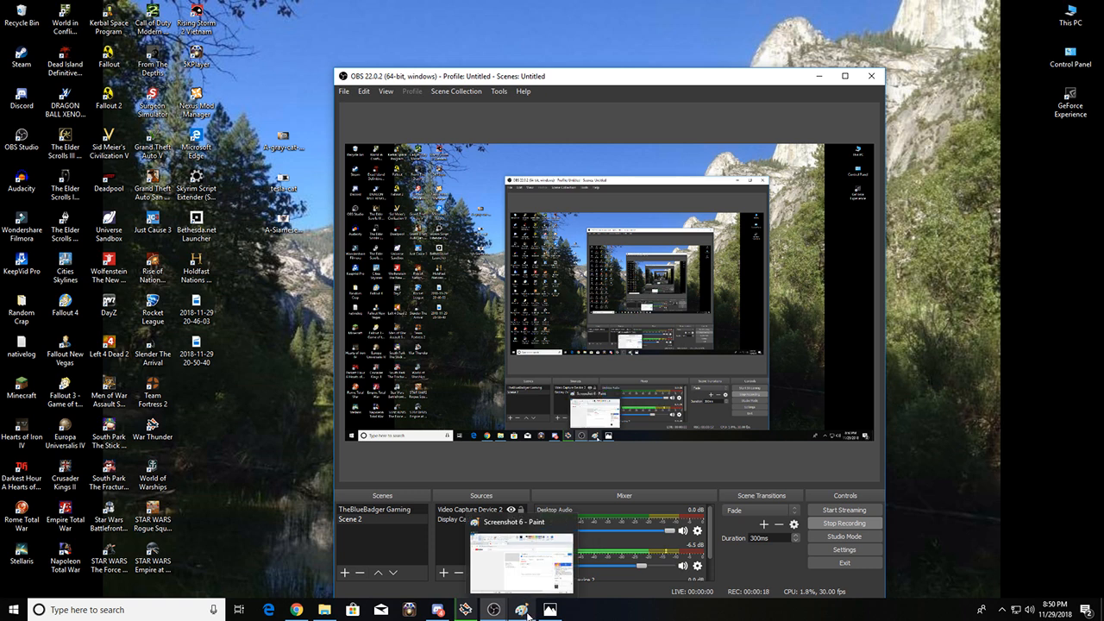
Keep 'A Siamese cat.jpg' displayed full-window in the Photos app.
click(549, 610)
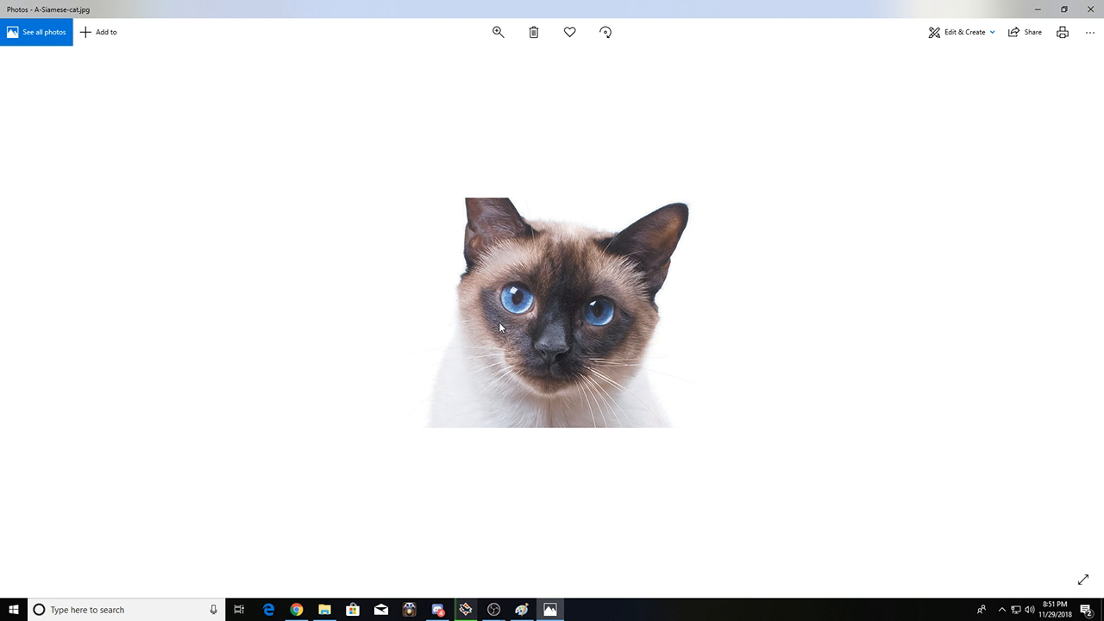
mouse_move(774, 269)
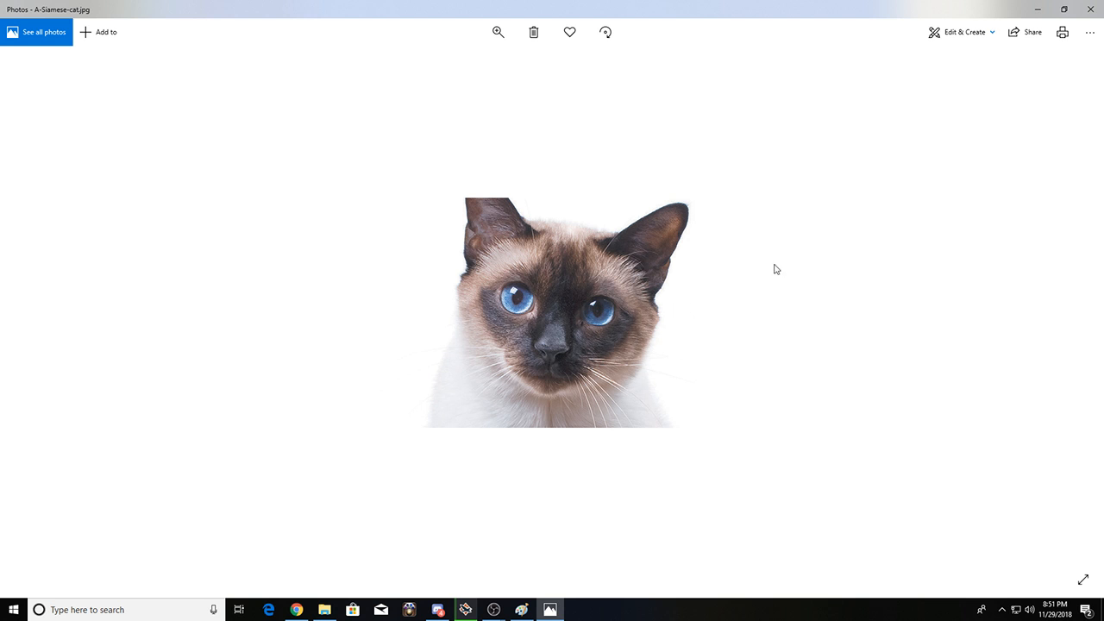
mouse_move(667, 242)
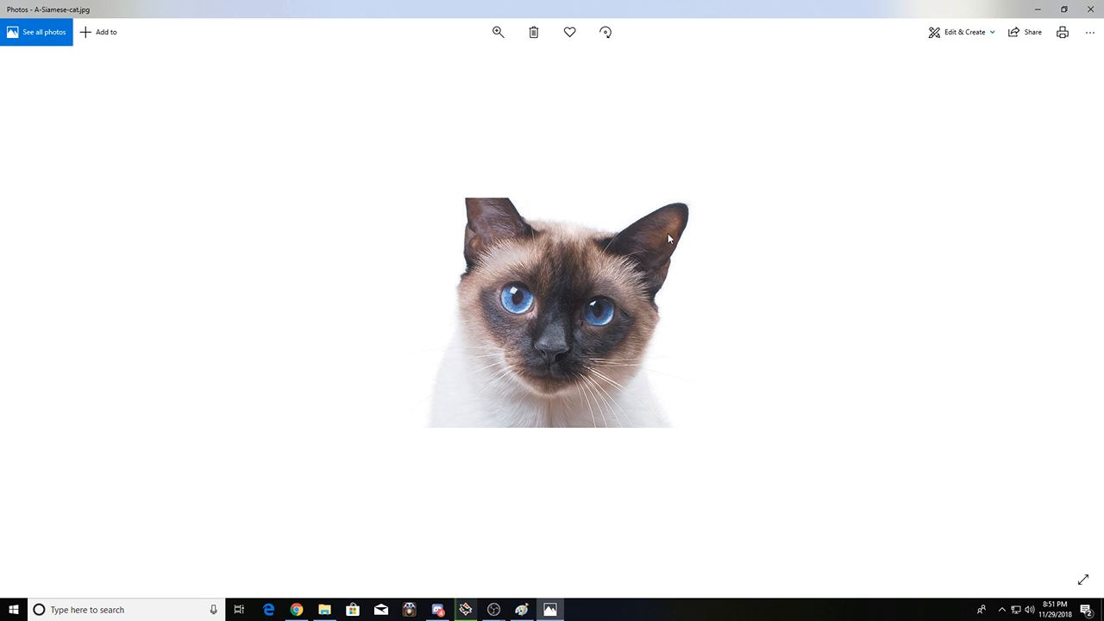